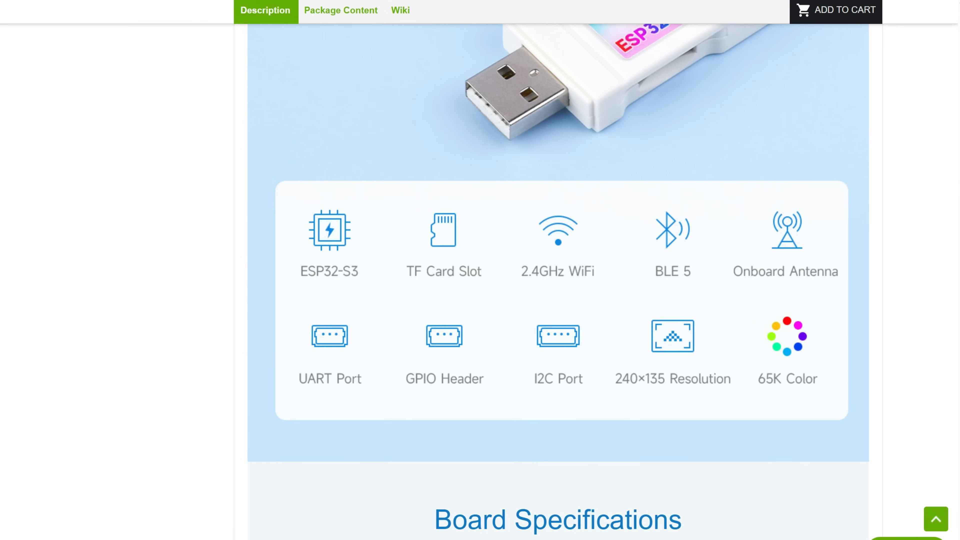
pyautogui.scroll(-3)
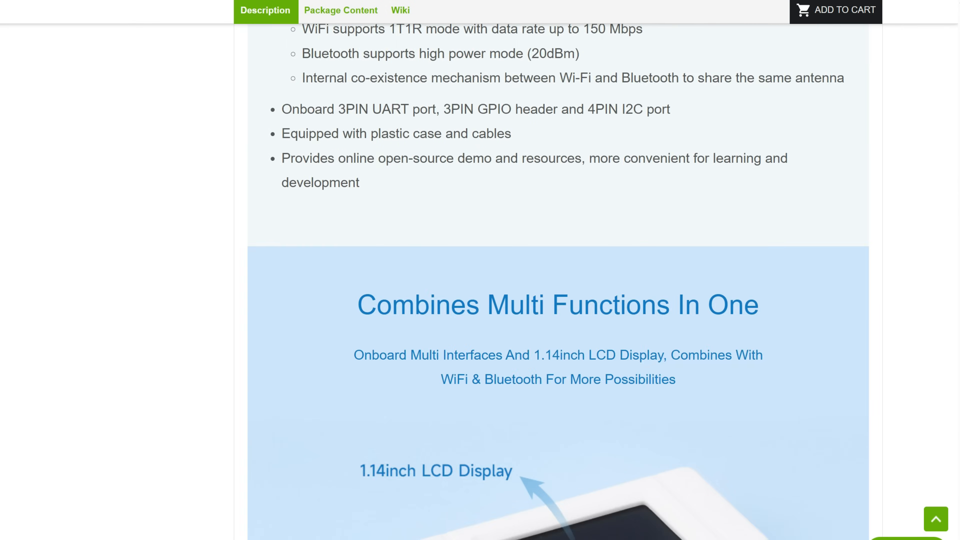
pyautogui.scroll(-3)
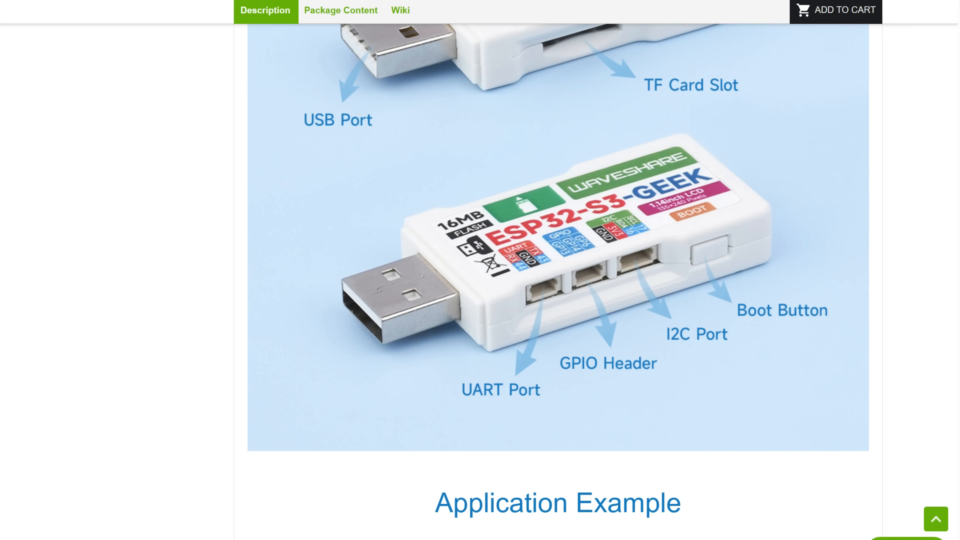
pyautogui.scroll(-3)
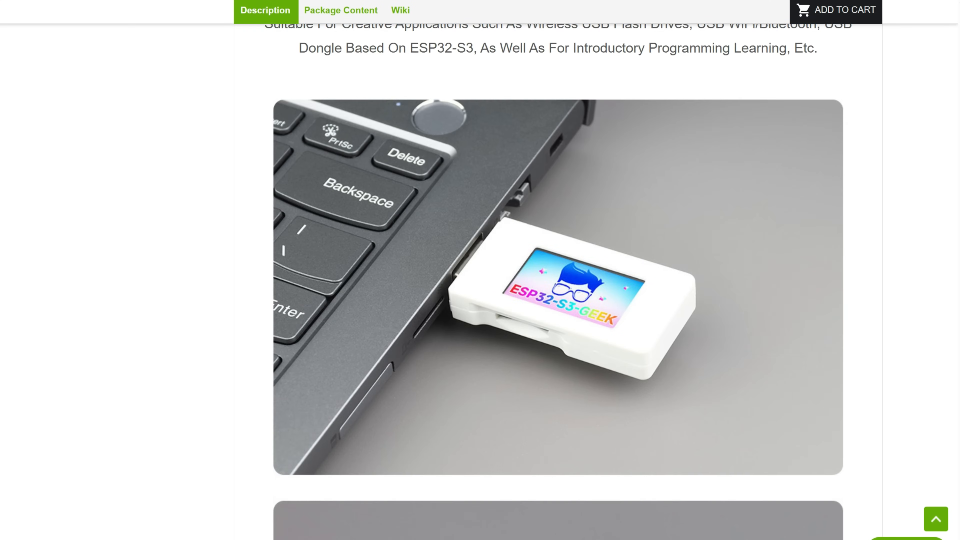
pyautogui.scroll(-3)
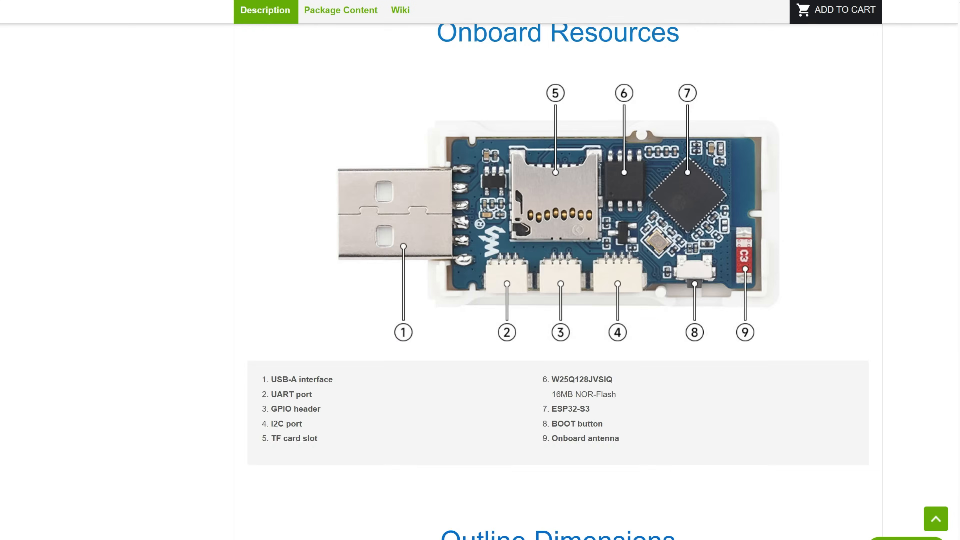
pyautogui.scroll(-3)
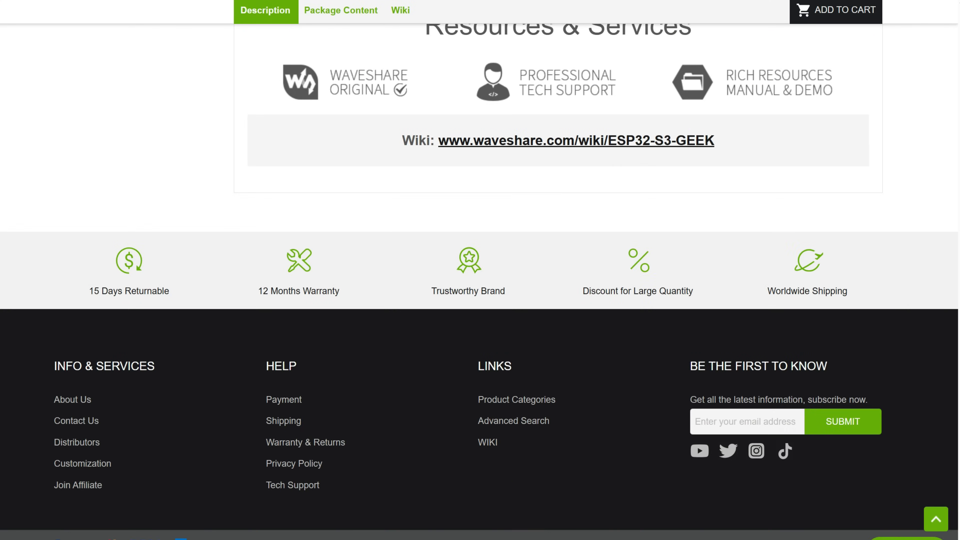